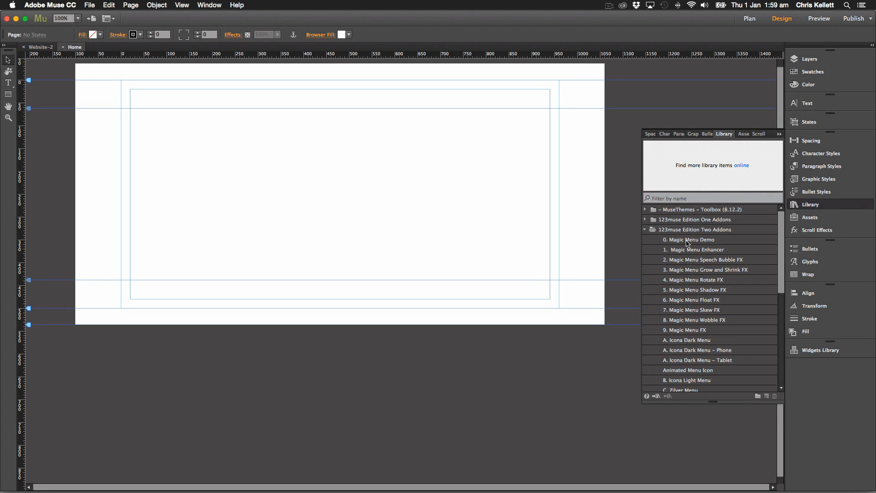
pyautogui.moveTo(688, 243)
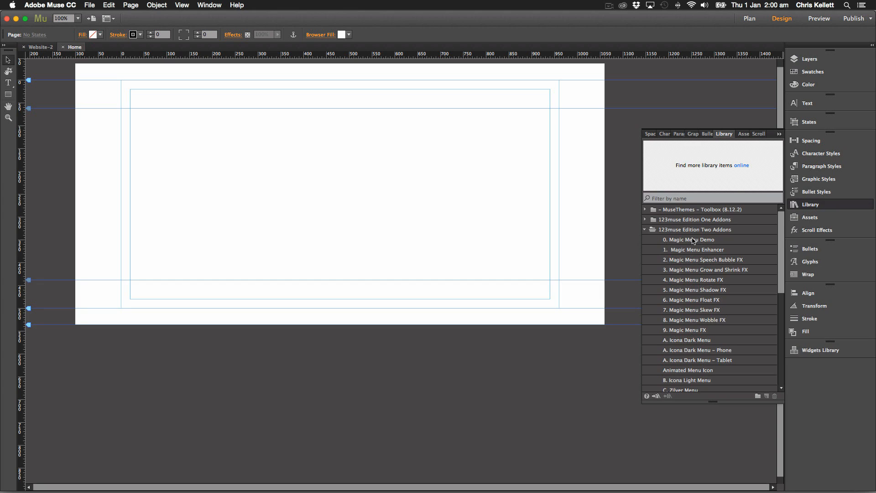
# Step: Select 0. Magic Menu Demo in the 123muse Edition Two Addons library folder
pyautogui.click(690, 240)
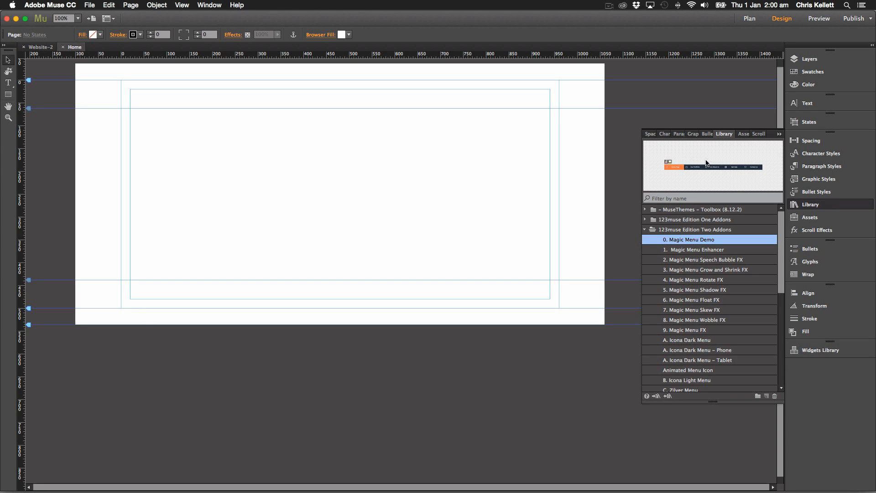
pyautogui.moveTo(735, 169)
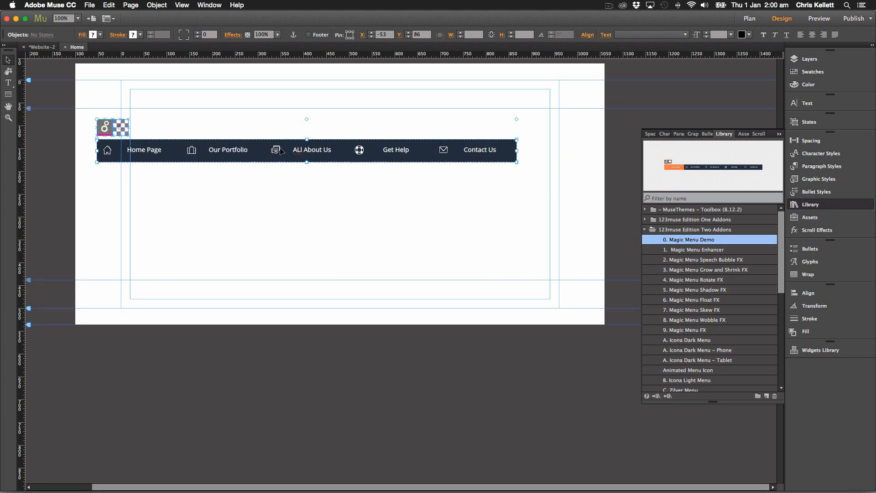
# Step: Align the nav bar to the left margin and review the Home Page item's paragraph and character styles
pyautogui.moveTo(306, 150); pyautogui.dragTo(340, 154)
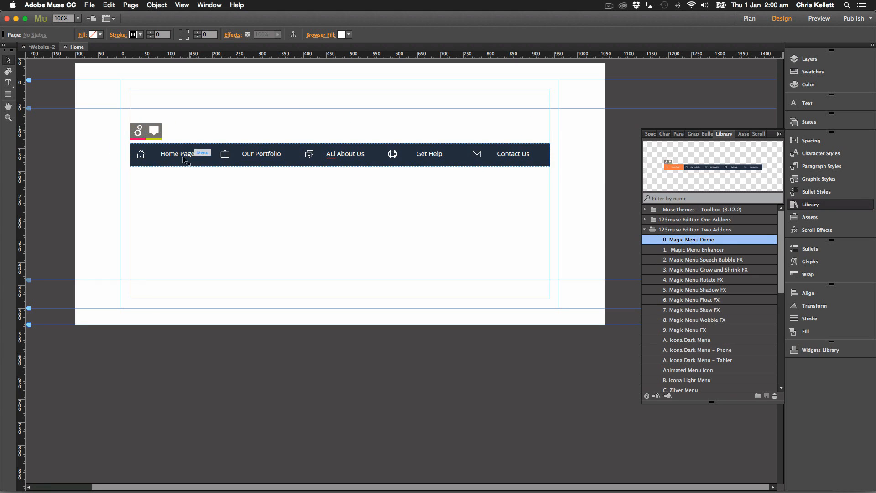
pyautogui.click(177, 154)
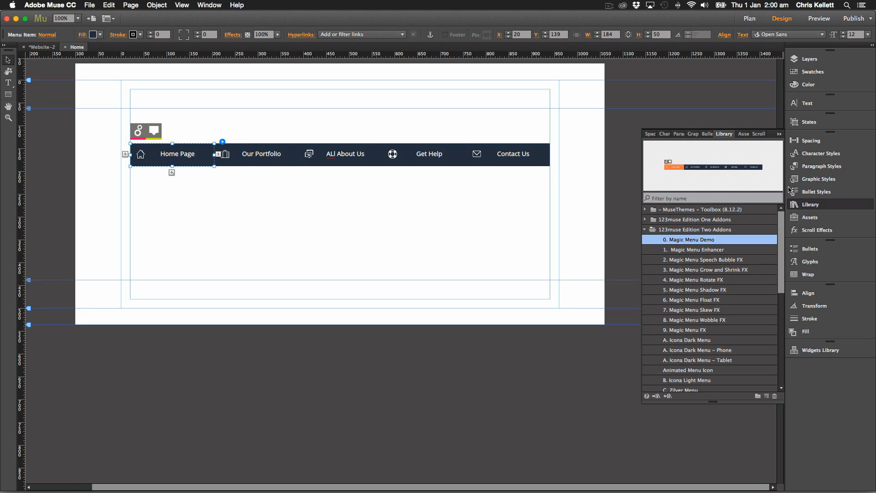
pyautogui.click(818, 178)
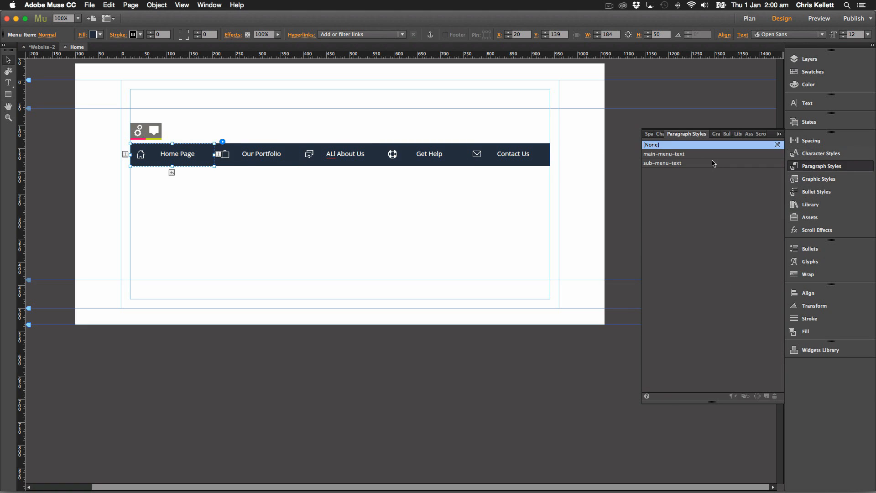
pyautogui.click(674, 134)
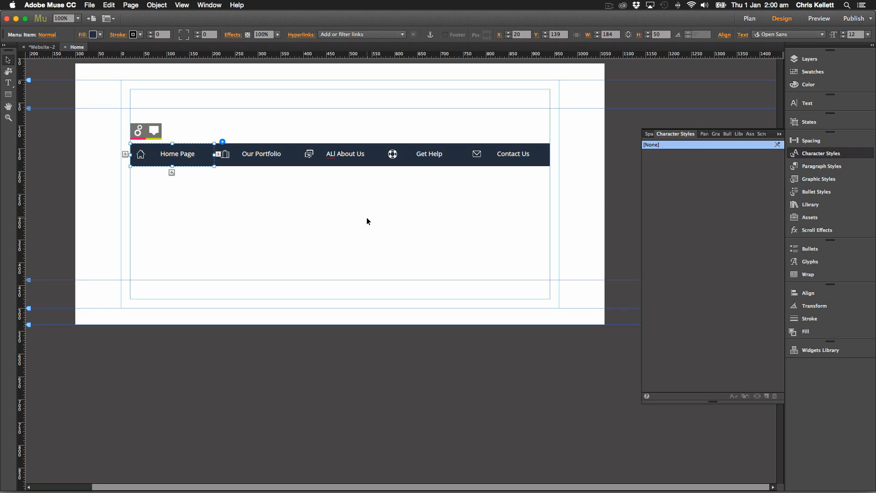
pyautogui.click(165, 151)
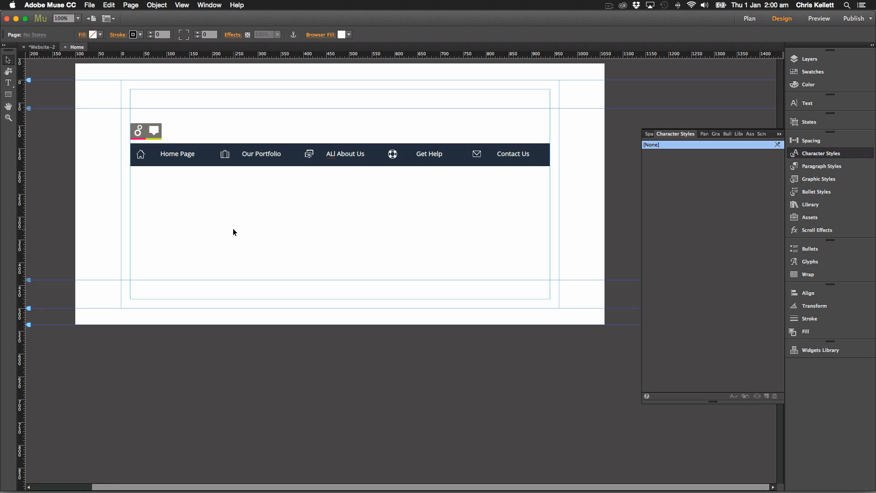
pyautogui.moveTo(154, 172)
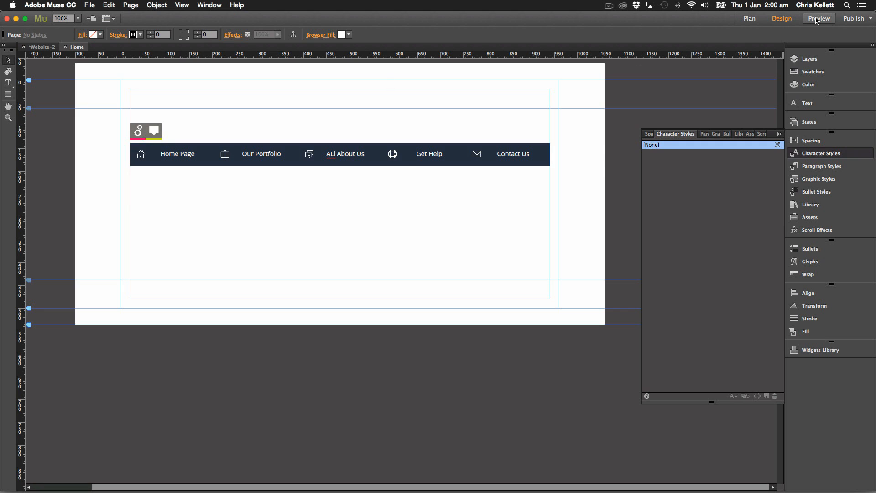
pyautogui.click(819, 18)
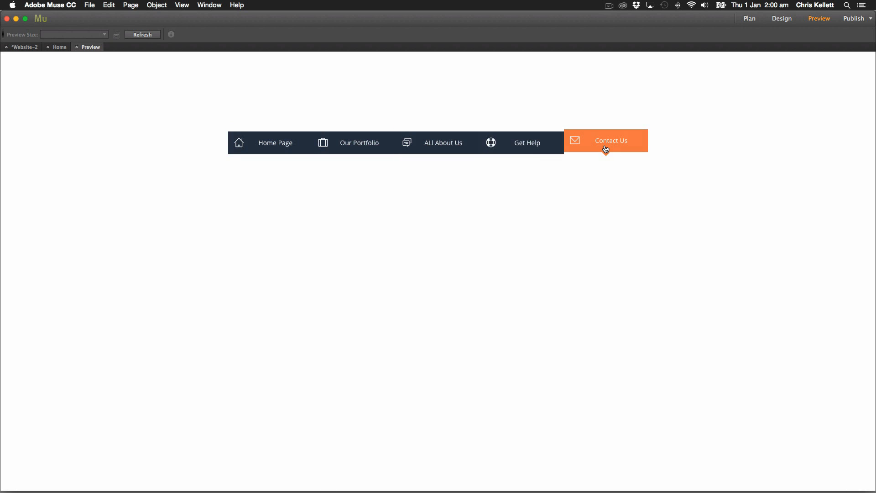
pyautogui.moveTo(274, 142)
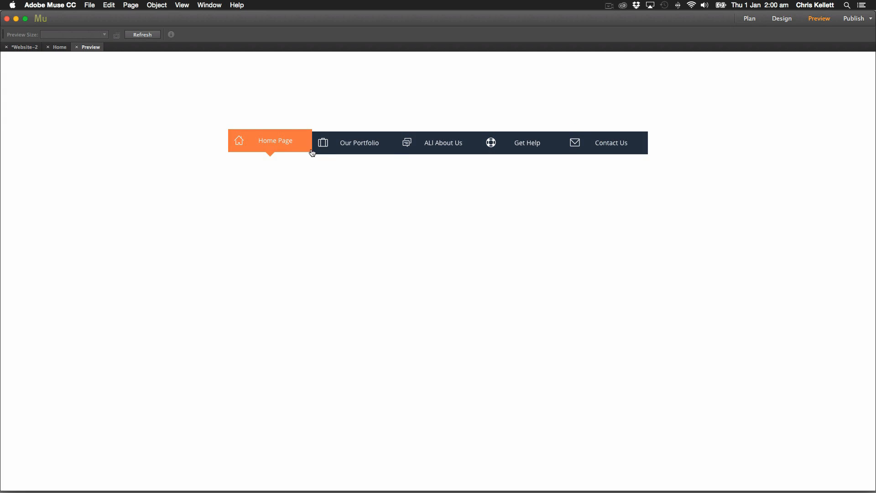
pyautogui.moveTo(359, 142)
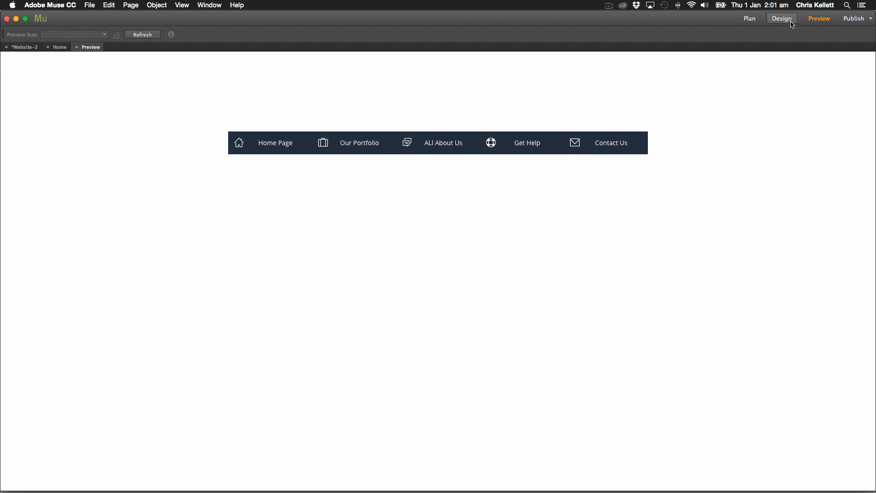
pyautogui.click(781, 19)
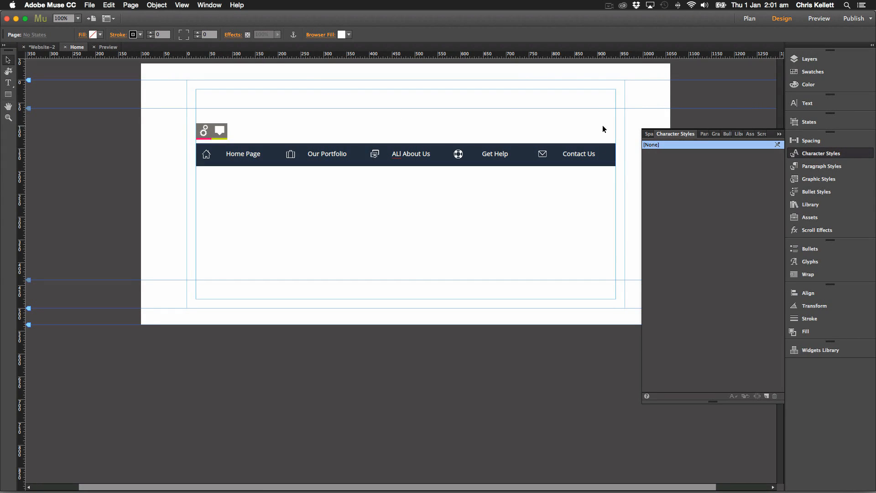
# Step: Select the navigation menu, then the Menu Enhancer block above it
pyautogui.click(578, 154)
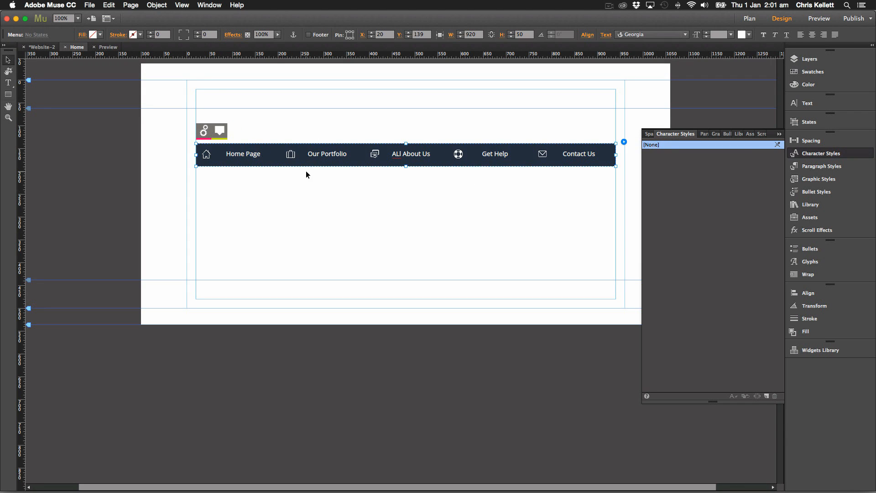
pyautogui.moveTo(475, 196)
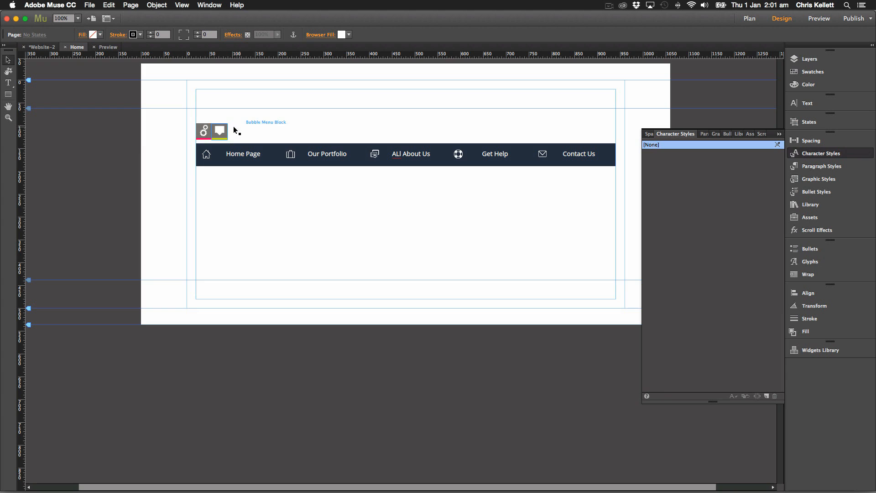
pyautogui.click(211, 131)
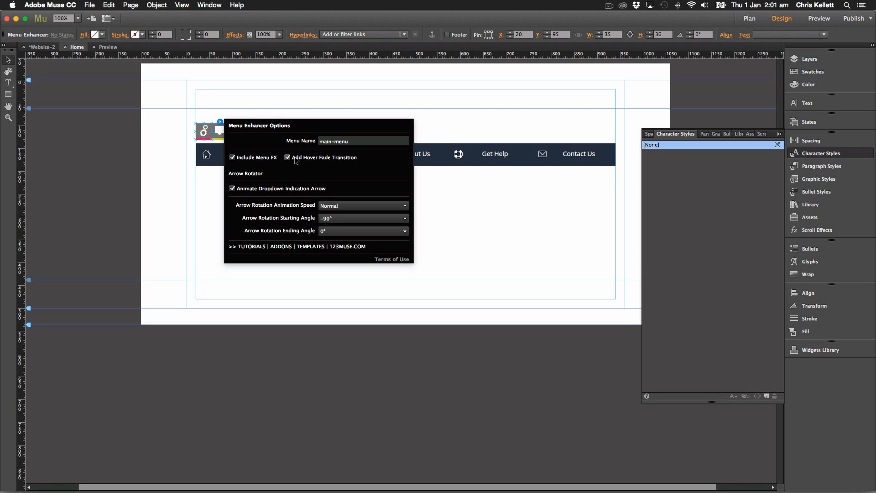
# Step: Select the Our Portfolio item to show its Web Design, Graphic Design and Photography dropdown
pyautogui.click(288, 157)
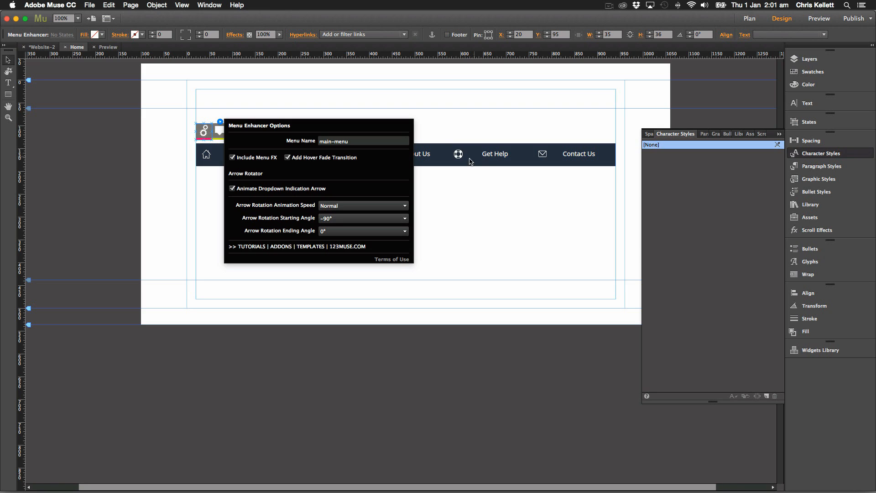
pyautogui.moveTo(430, 165)
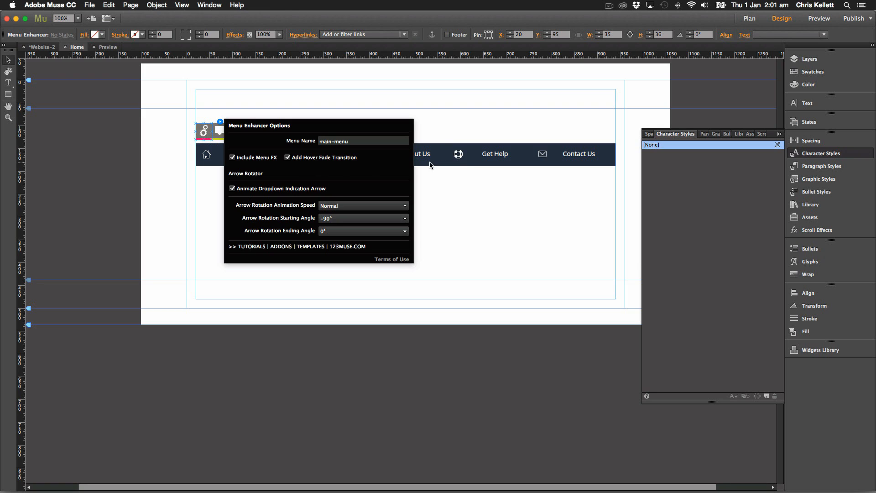
pyautogui.moveTo(439, 162)
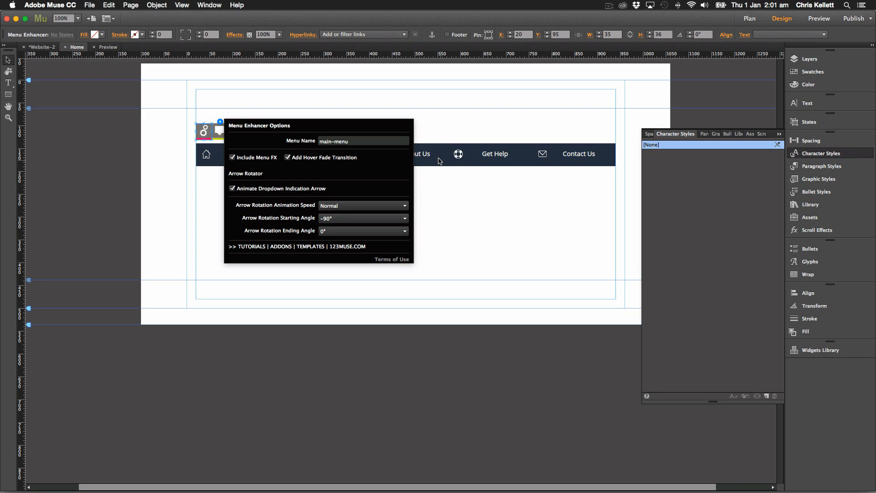
pyautogui.moveTo(495, 153)
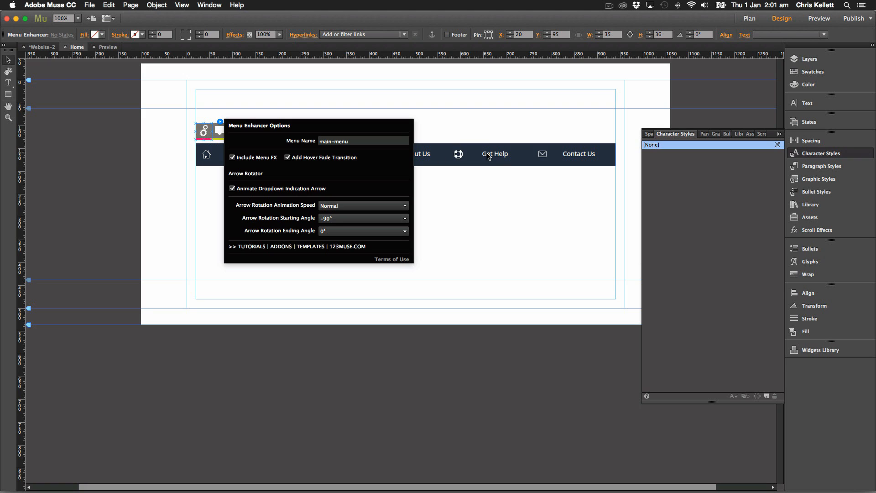
pyautogui.moveTo(333, 195)
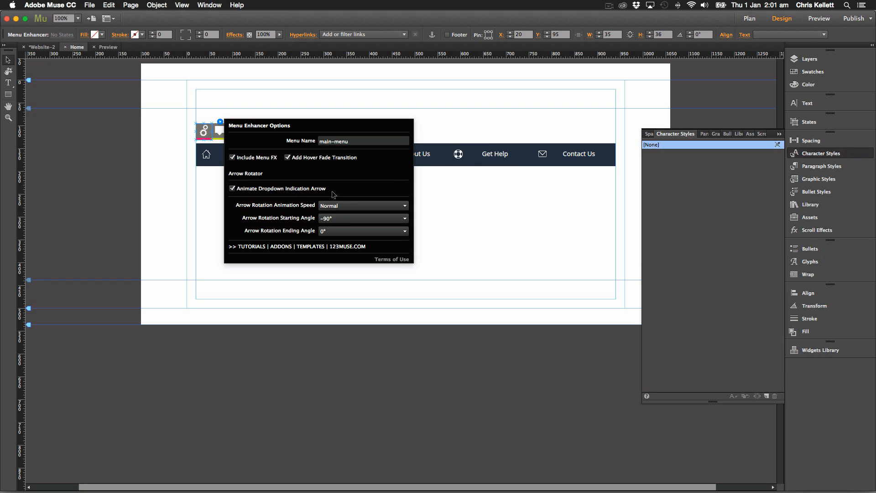
pyautogui.moveTo(343, 198)
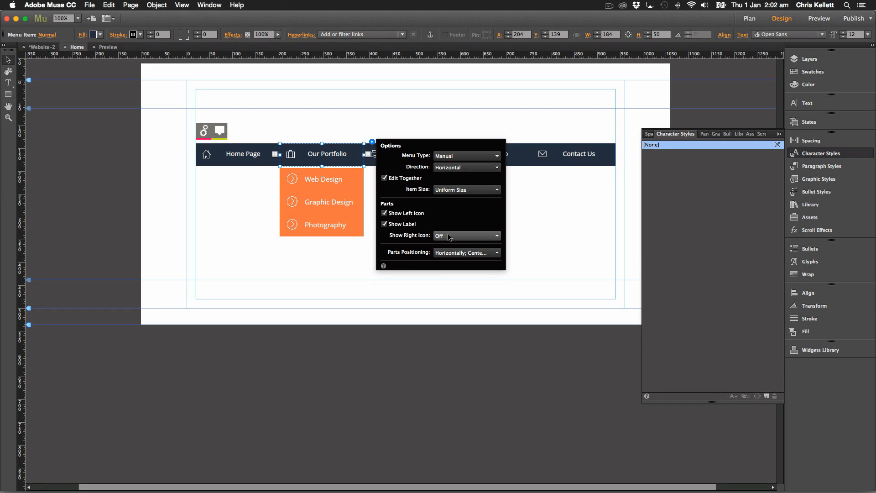
# Step: Set the menu items' right-icon option, then switch to Preview
pyautogui.click(467, 235)
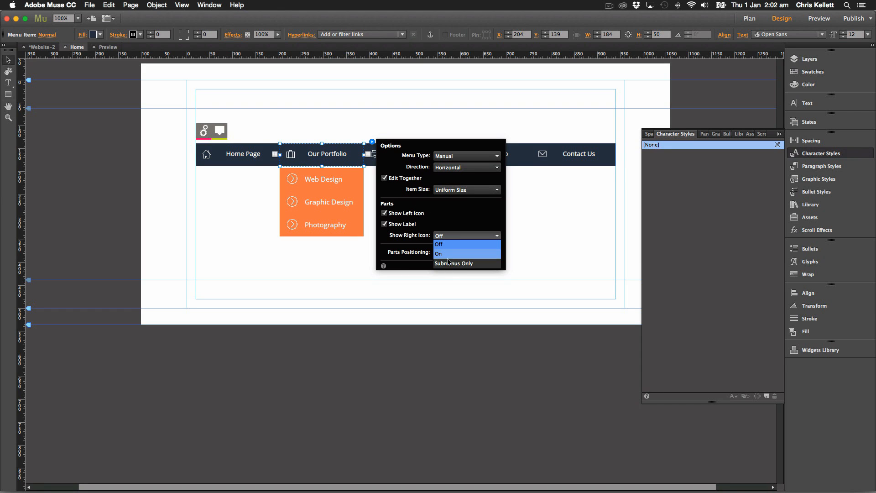
pyautogui.click(453, 263)
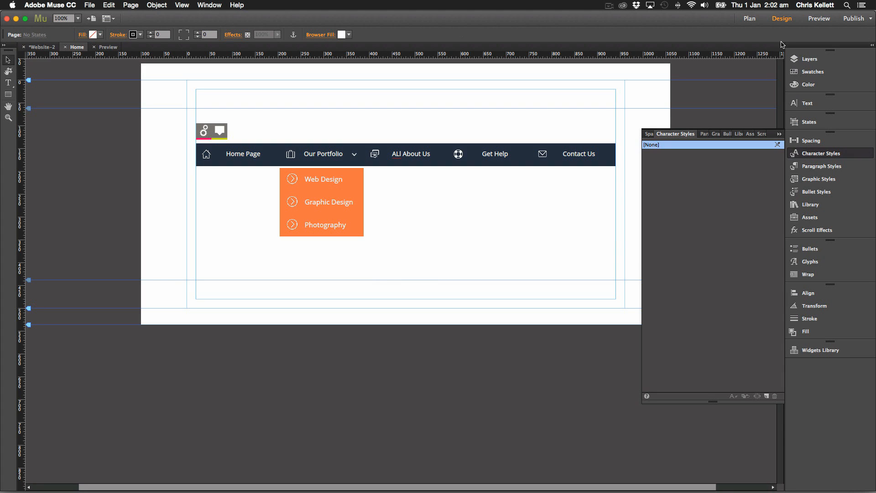
pyautogui.click(818, 18)
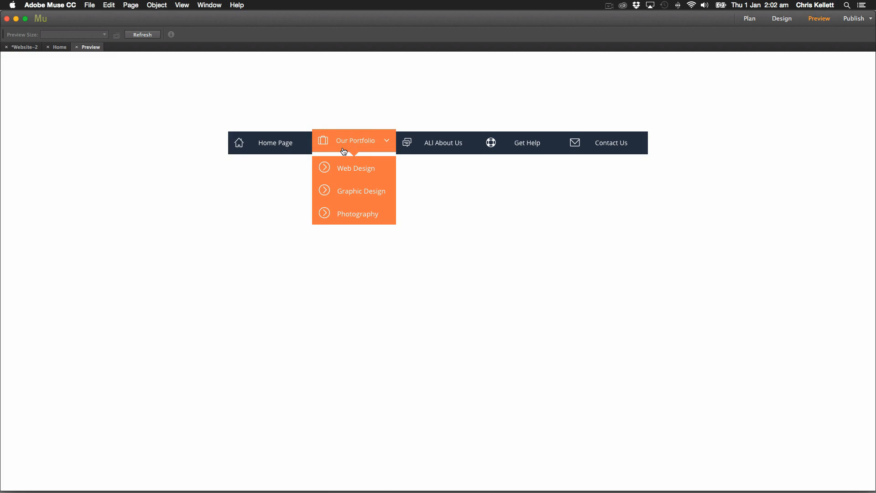
pyautogui.moveTo(441, 183)
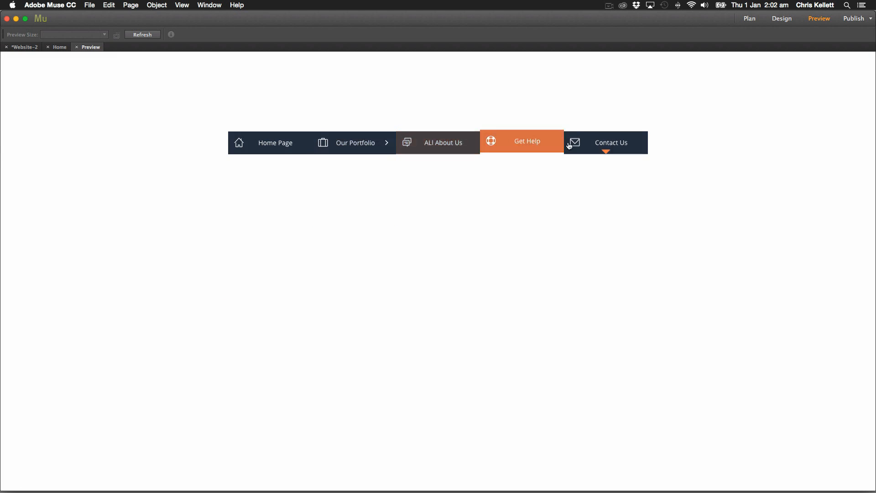
pyautogui.moveTo(355, 142)
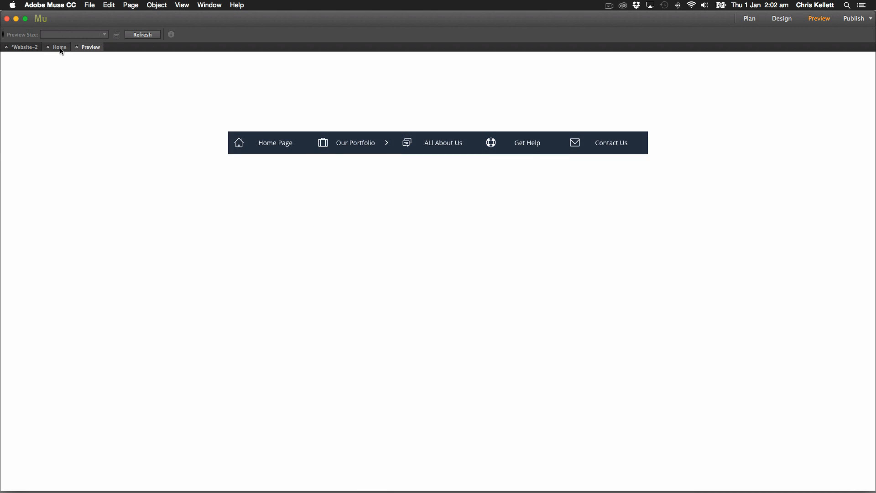
# Step: Leave Preview and return to the Home page Design view
pyautogui.click(781, 19)
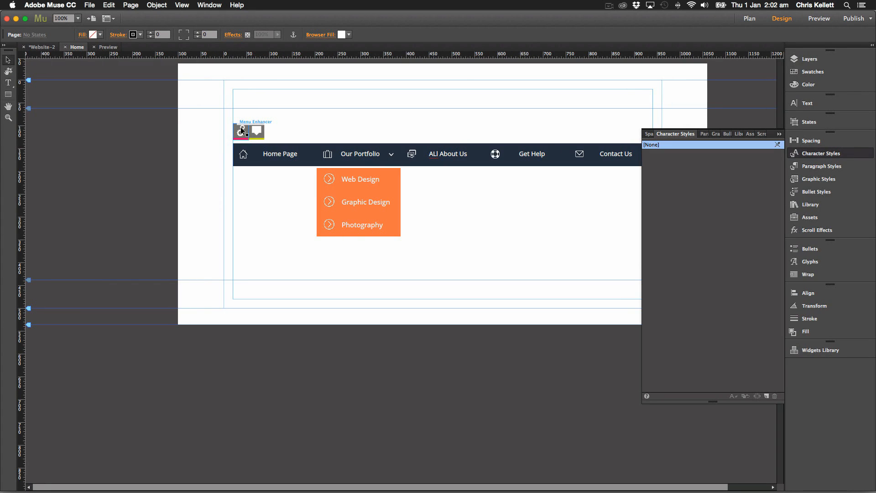
pyautogui.click(256, 132)
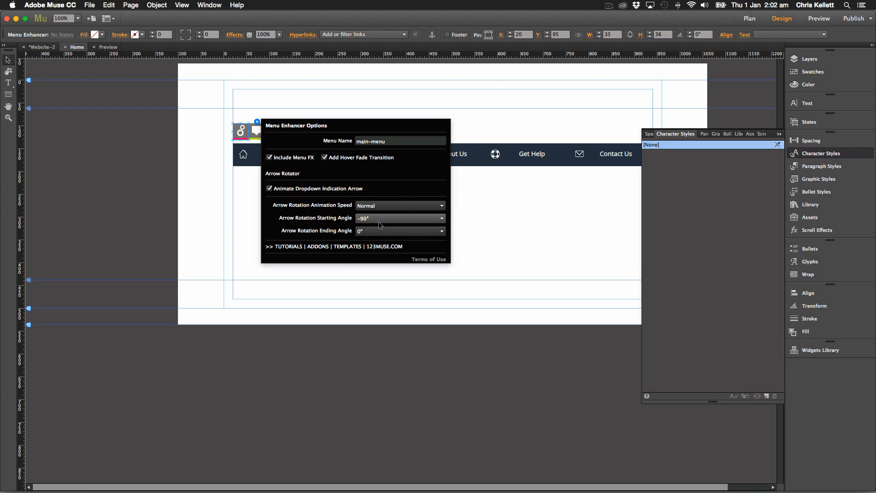
pyautogui.moveTo(497, 217)
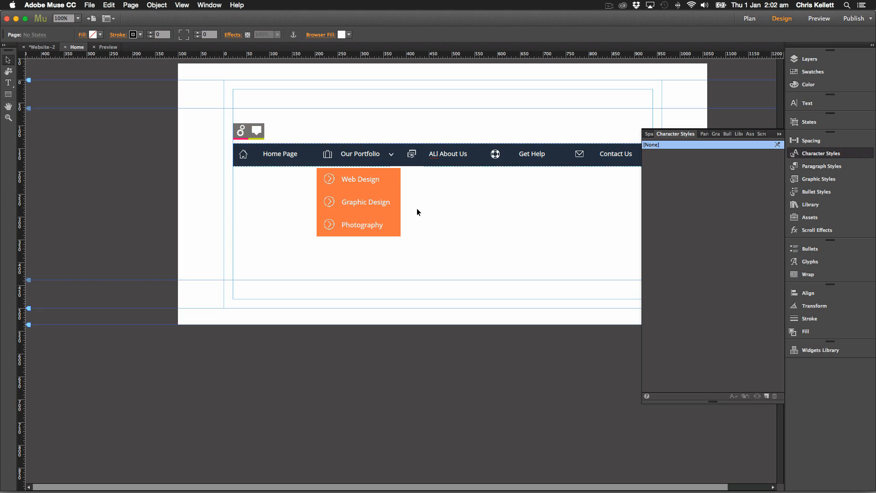
pyautogui.moveTo(256, 132)
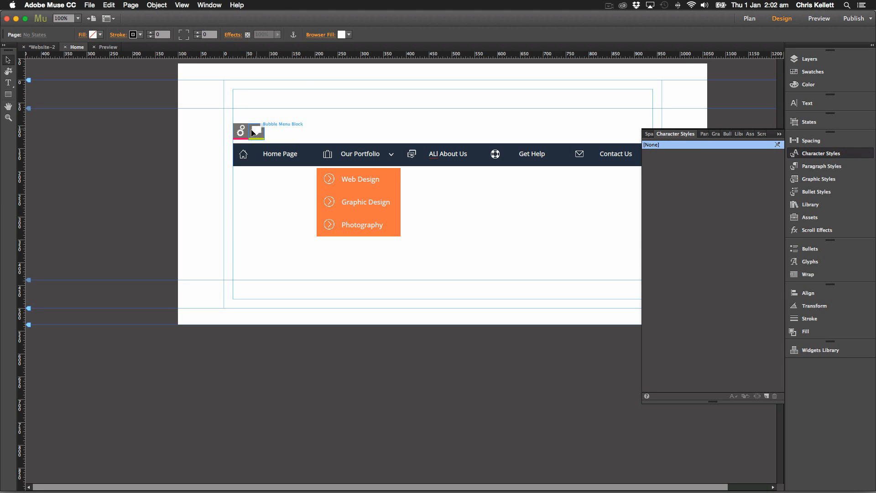
# Step: Remove the speech bubble block and place Magic Menu Grow and Shrink FX beside the menu enhancer
pyautogui.click(256, 131)
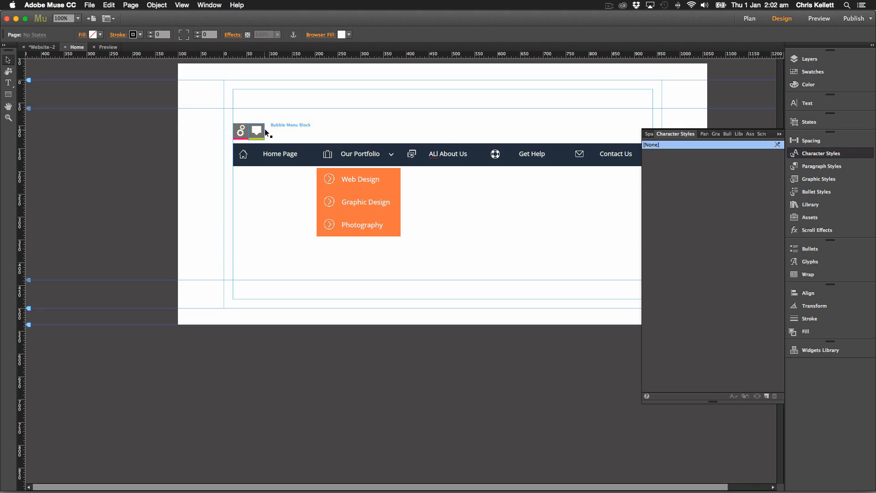
pyautogui.click(256, 131)
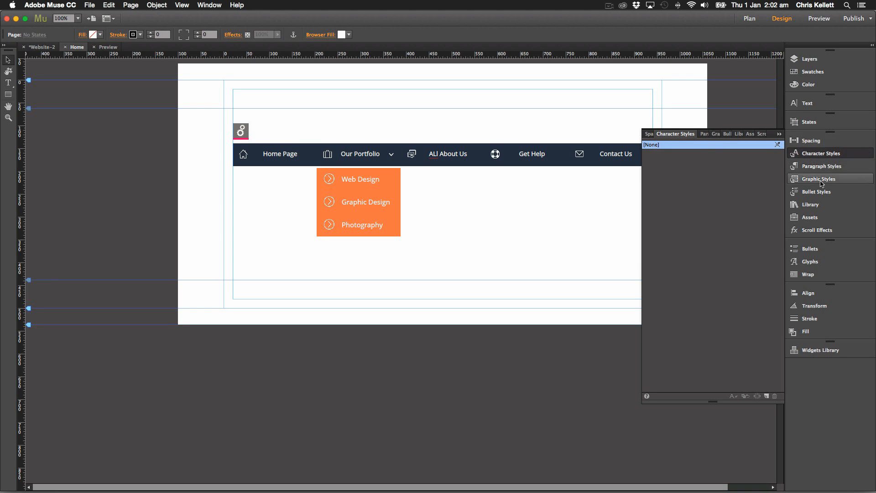
pyautogui.click(809, 205)
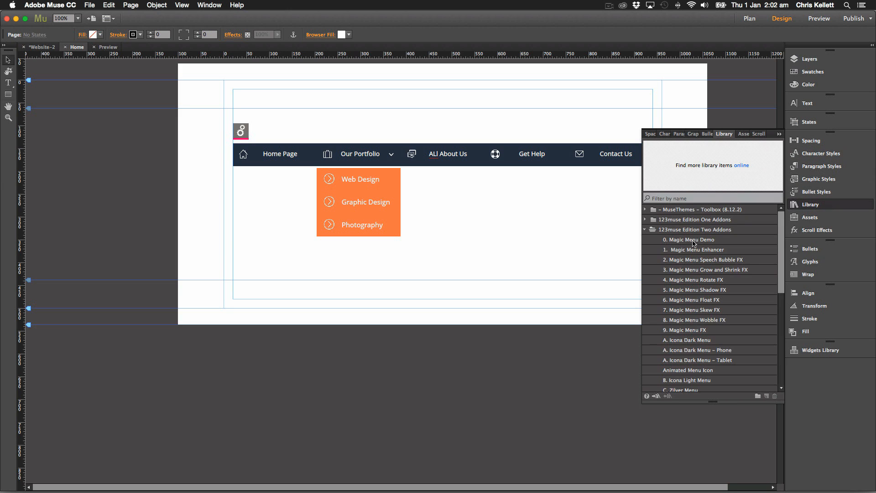
pyautogui.click(709, 269)
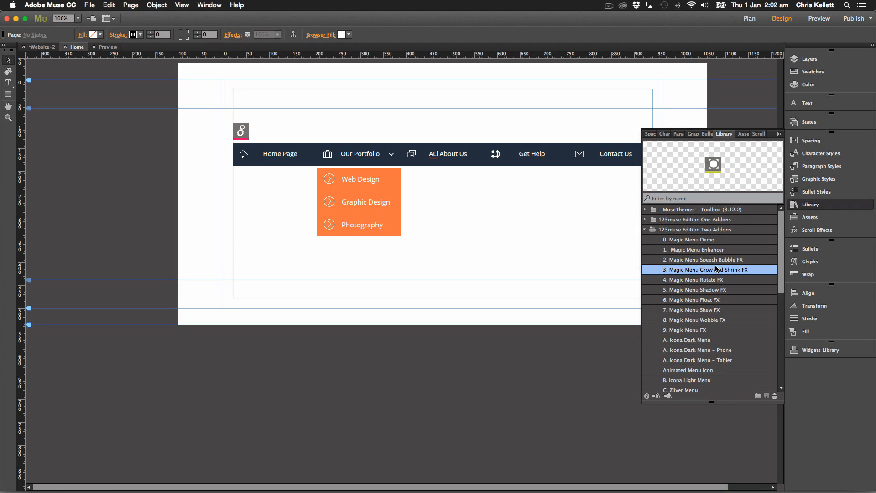
pyautogui.moveTo(293, 120)
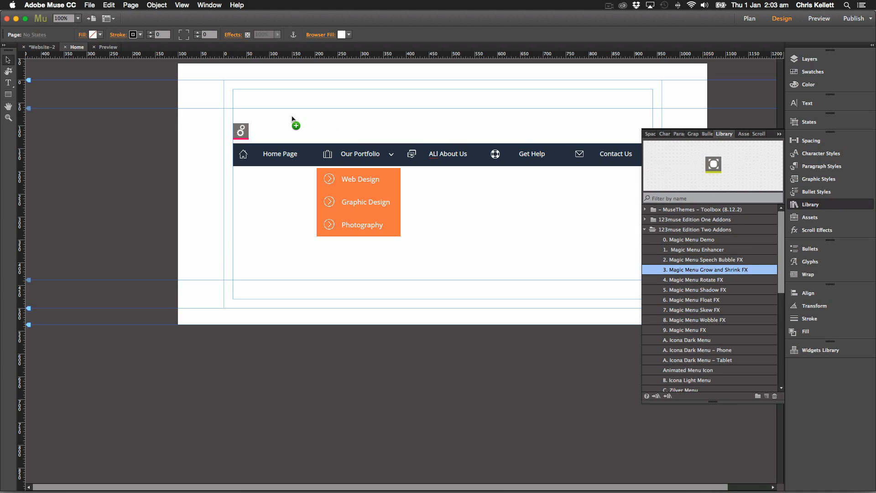
pyautogui.click(301, 125)
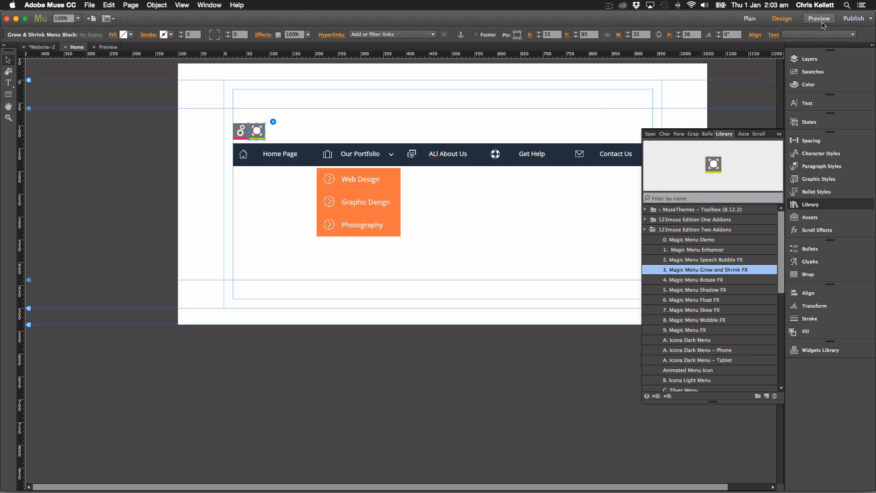
# Step: Preview the grow effect, return to Design, and select the grow-and-shrink block for removal
pyautogui.click(819, 18)
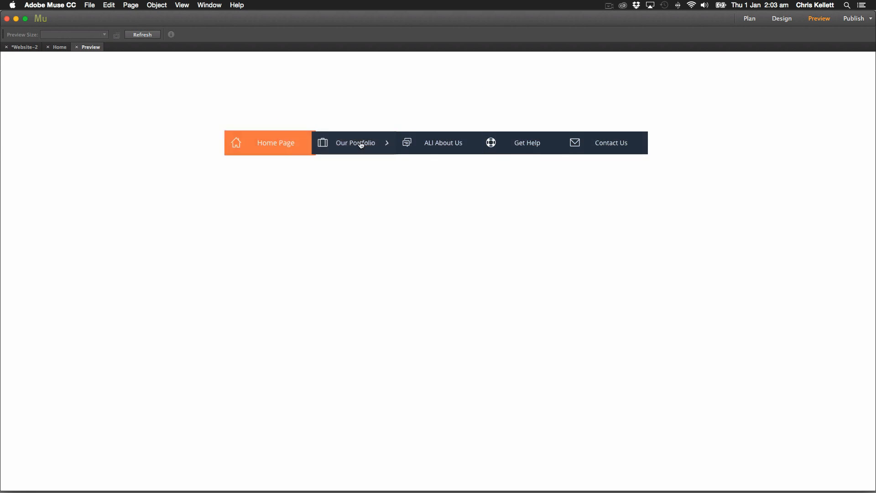
pyautogui.click(781, 19)
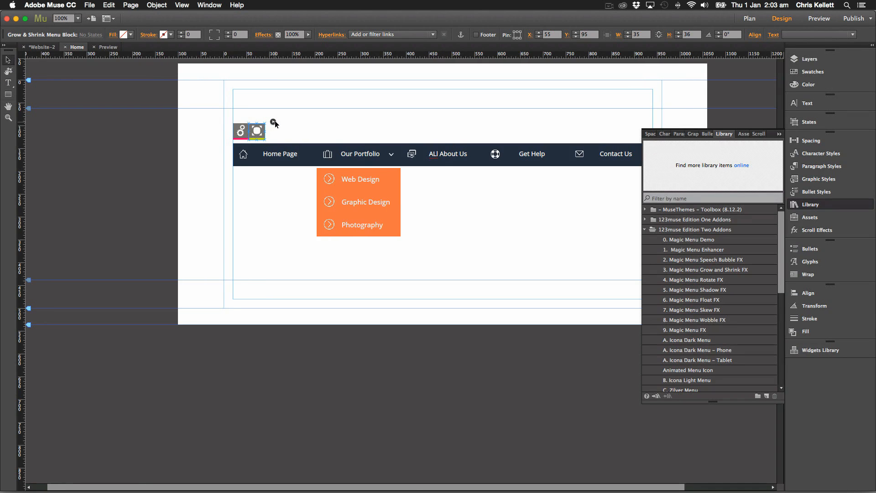
pyautogui.click(273, 122)
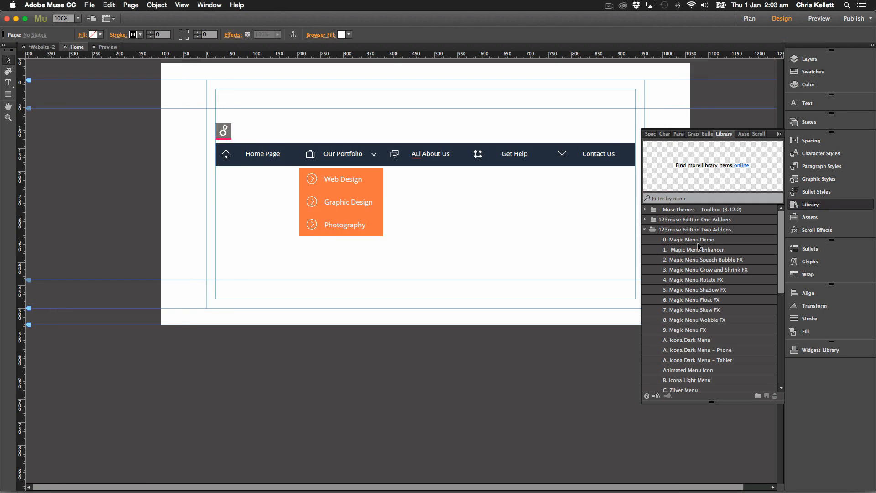
pyautogui.moveTo(715, 273)
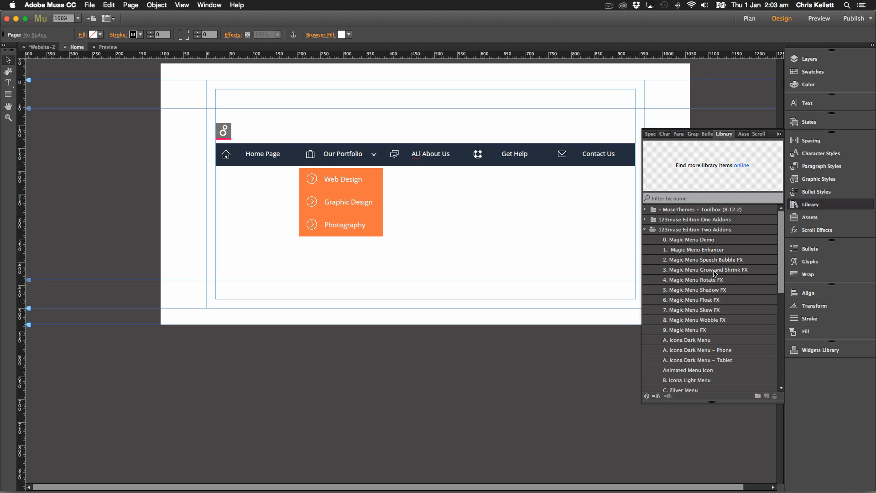
# Step: Add the Magic Menu Rotate FX block with negative rotation degrees and preview it
pyautogui.click(695, 280)
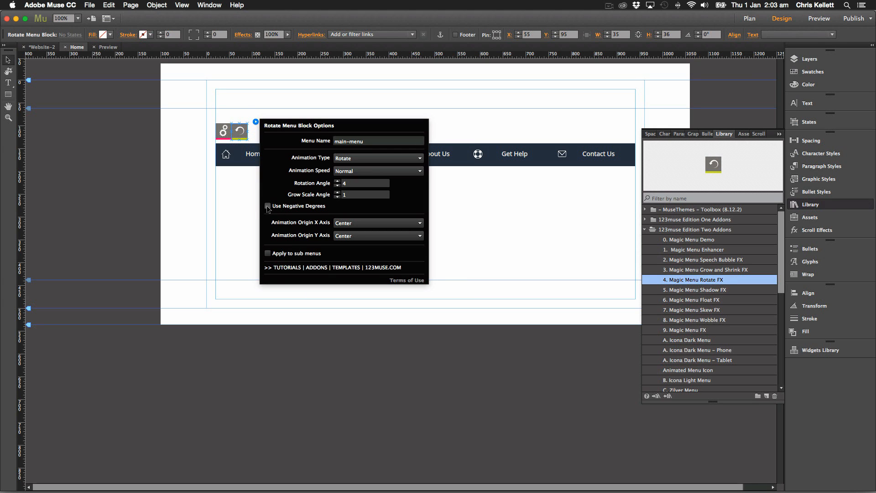
pyautogui.click(267, 206)
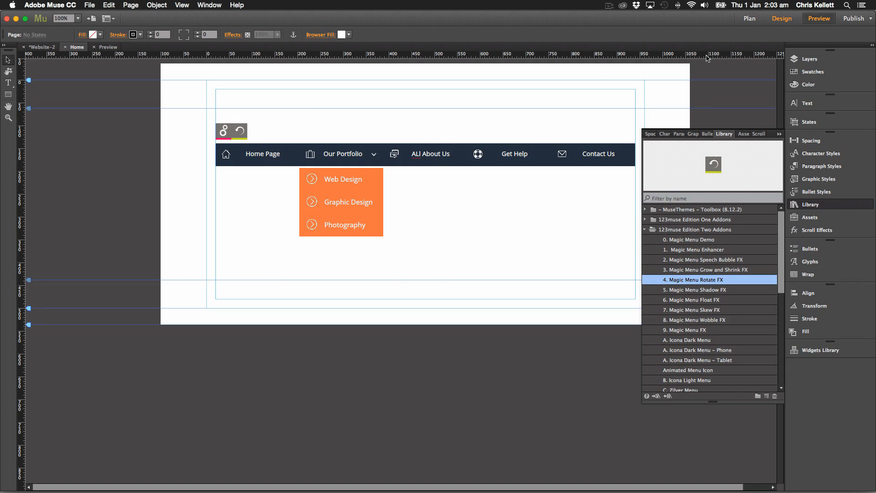
pyautogui.click(819, 18)
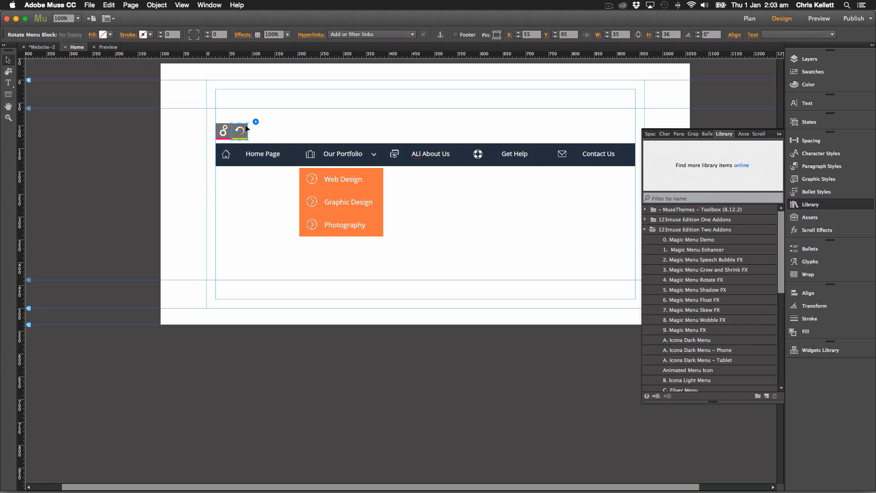
# Step: Adjust the rotate block's settings, preview the tilting effect again, and return to Design
pyautogui.click(256, 122)
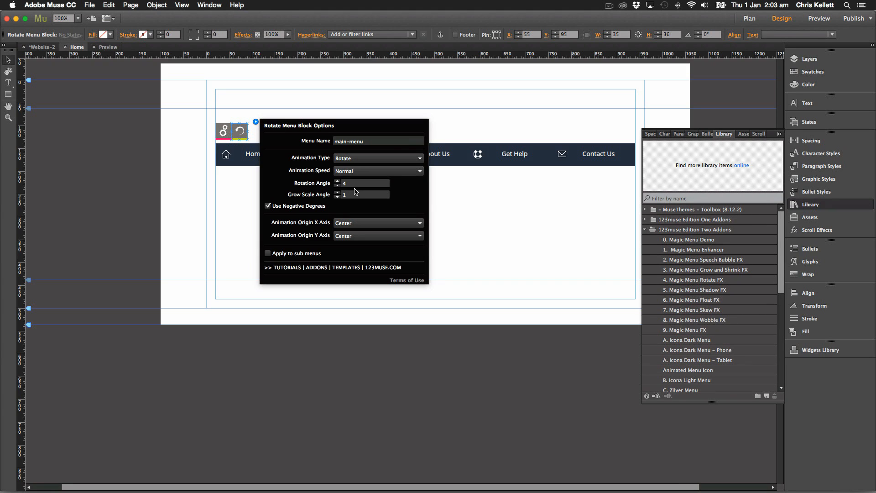
pyautogui.click(361, 182)
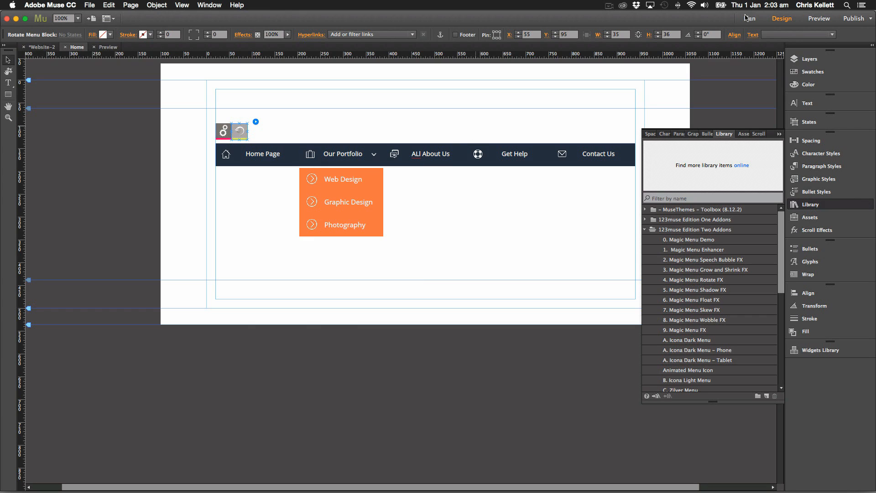
pyautogui.click(819, 18)
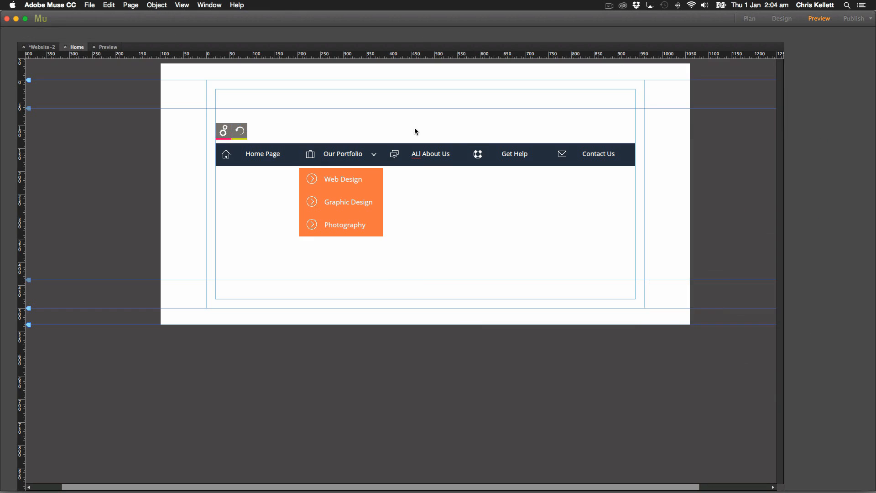
pyautogui.click(820, 18)
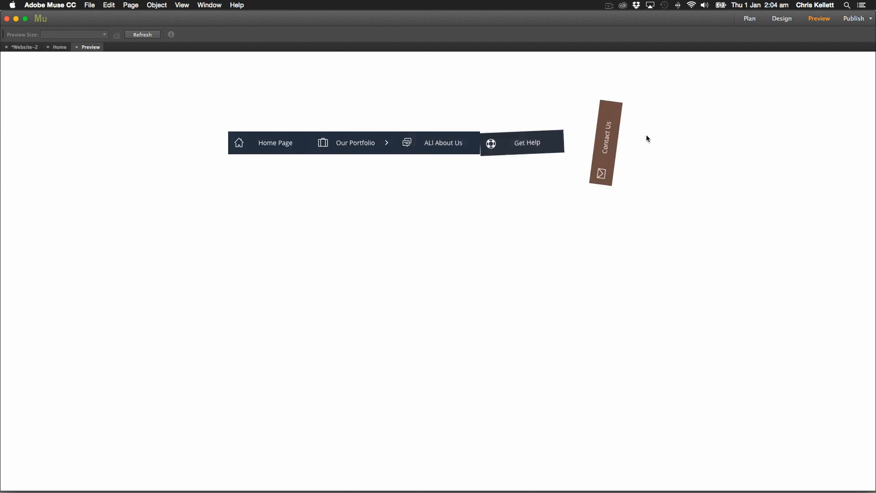
pyautogui.click(781, 18)
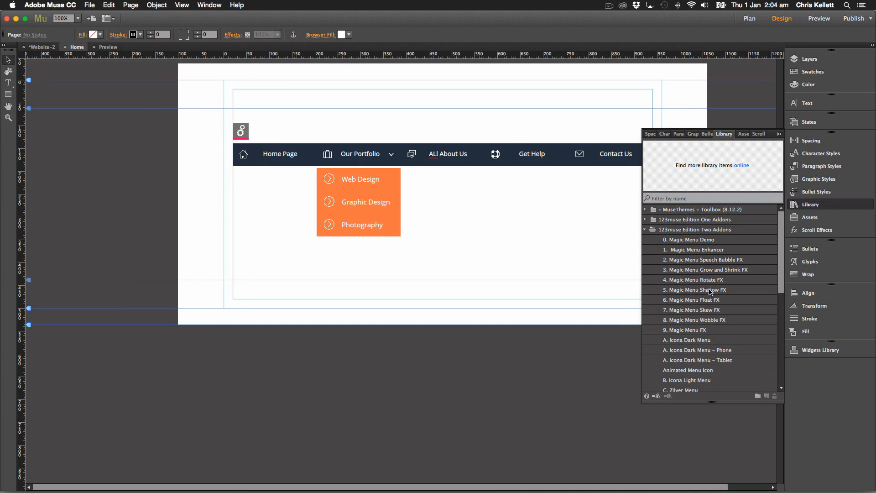
# Step: Add 5. Magic Menu Shadow FX, preview the orange shadowed hover, and return to Design
pyautogui.click(696, 290)
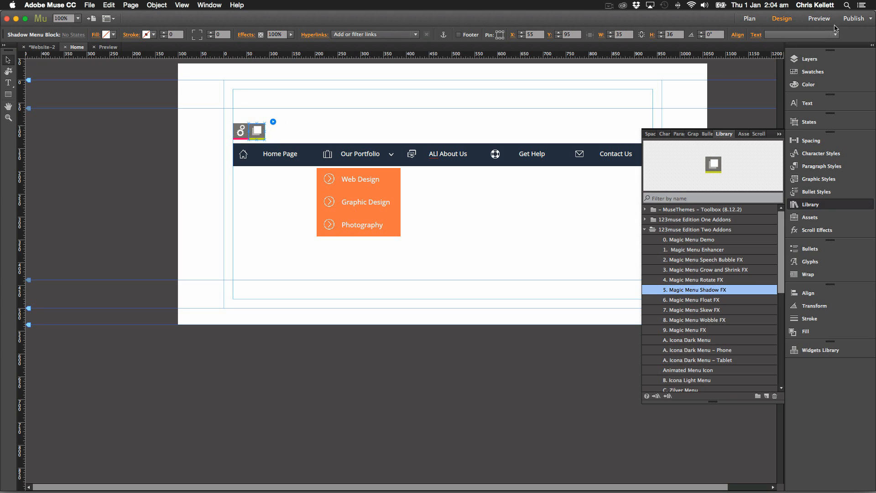
pyautogui.click(819, 18)
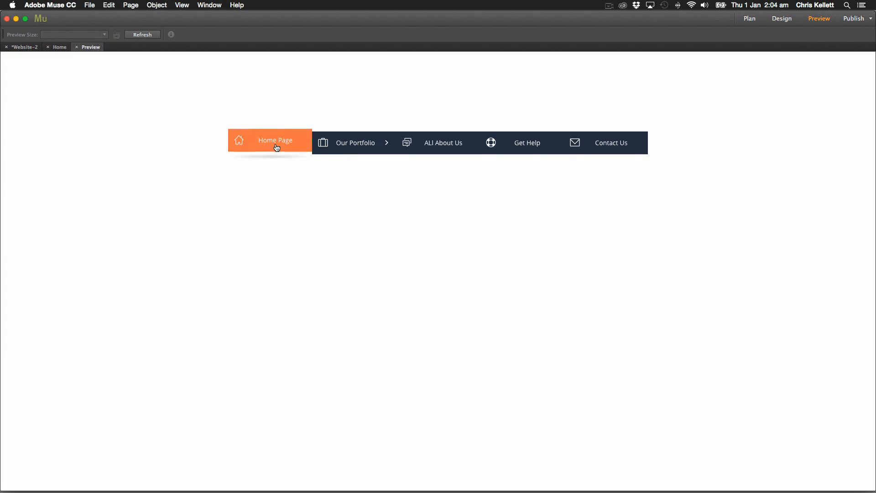
pyautogui.moveTo(273, 165)
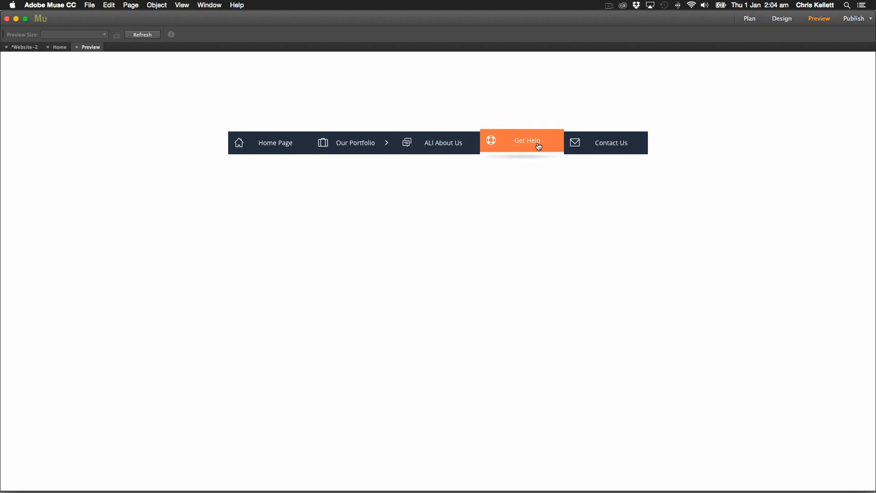
pyautogui.click(782, 18)
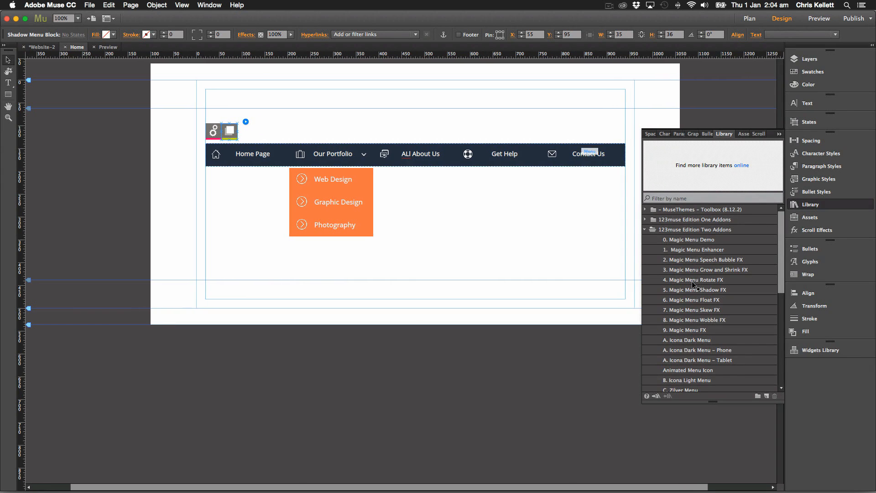
# Step: Scroll the Library, enter 'Our', and place 3. Magic Menu Grow and Shrink FX beside the Shadow block
pyautogui.scroll(-3)
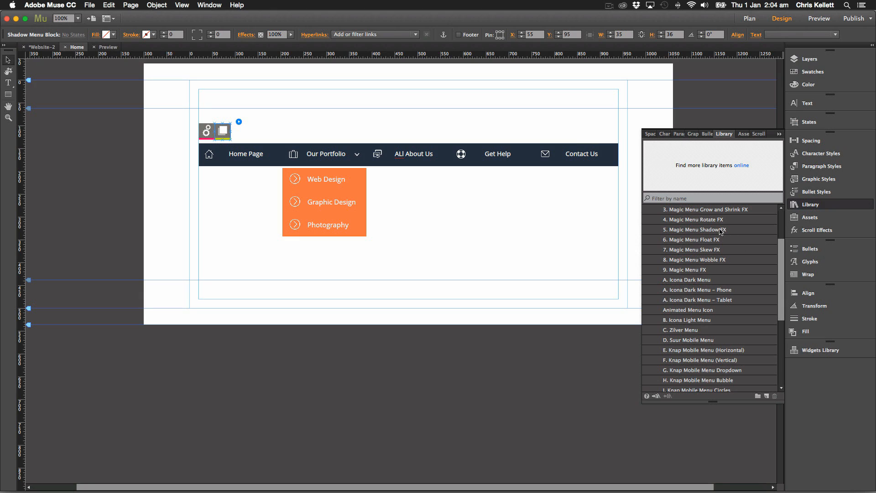
pyautogui.moveTo(716, 247)
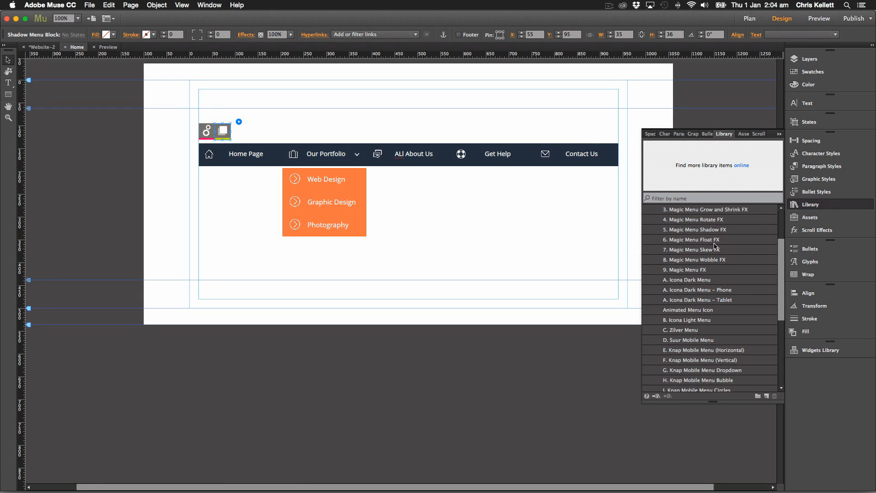
pyautogui.moveTo(710, 251)
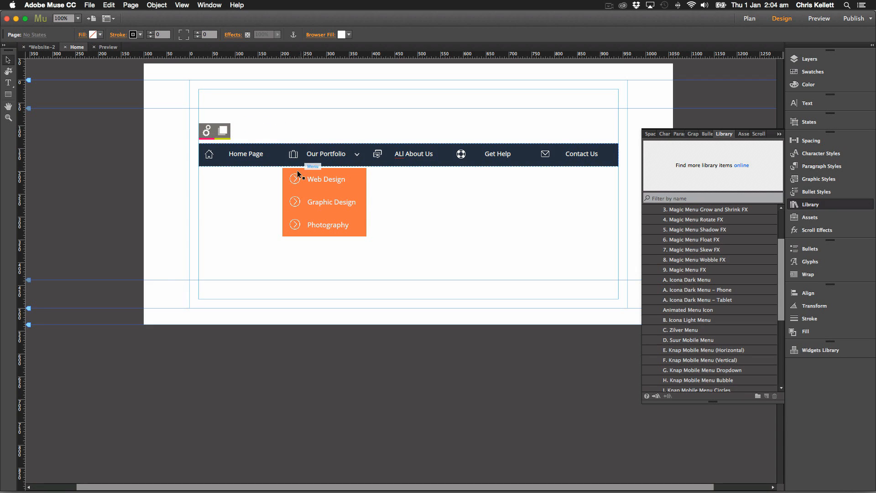
pyautogui.moveTo(563, 196)
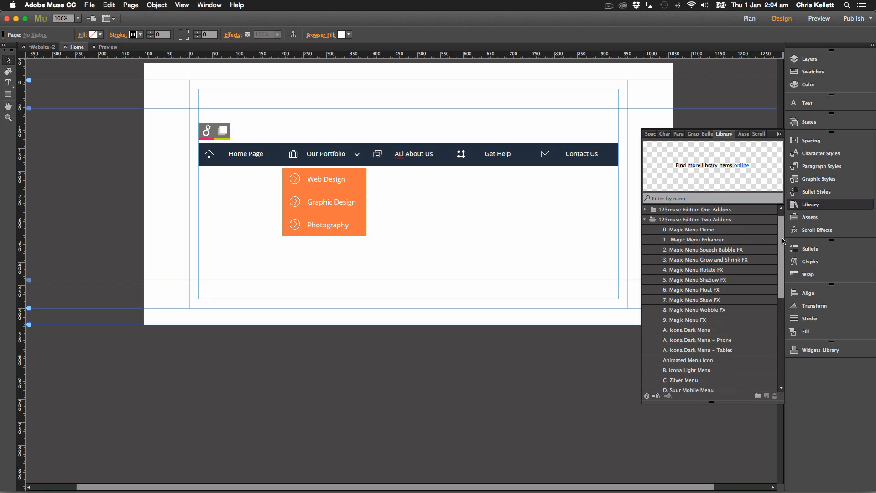
pyautogui.click(693, 229)
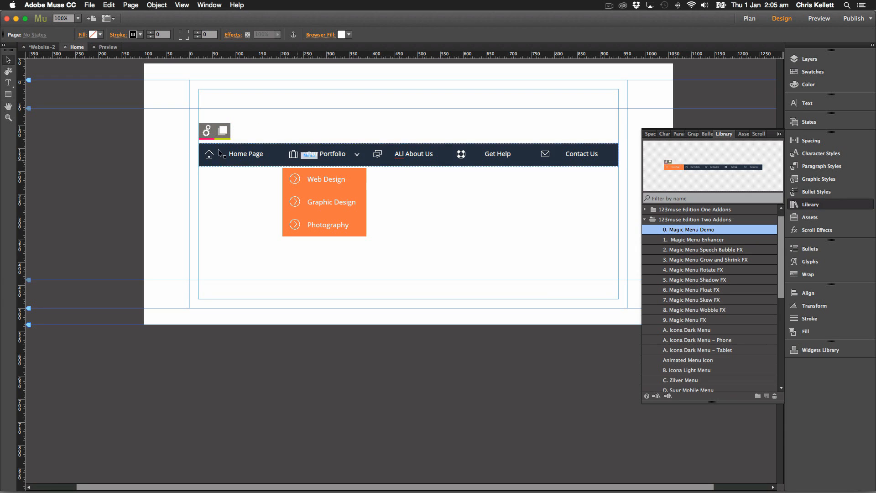
pyautogui.write('Our')
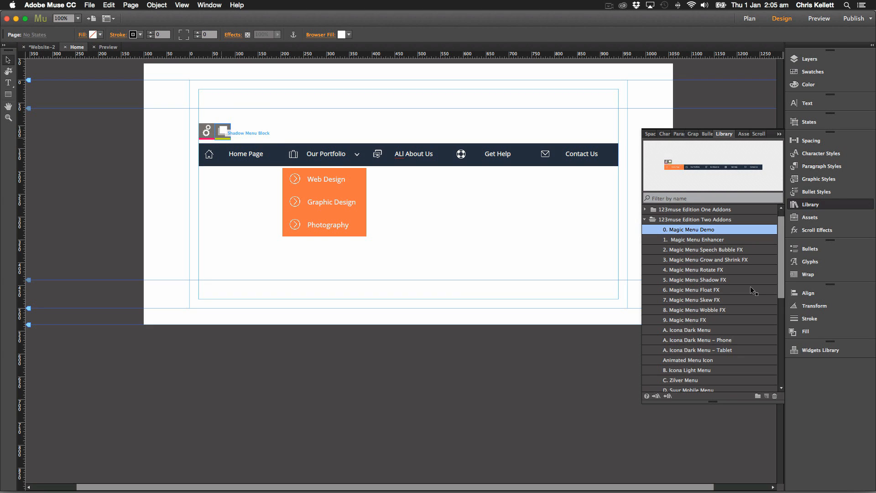
pyautogui.click(708, 259)
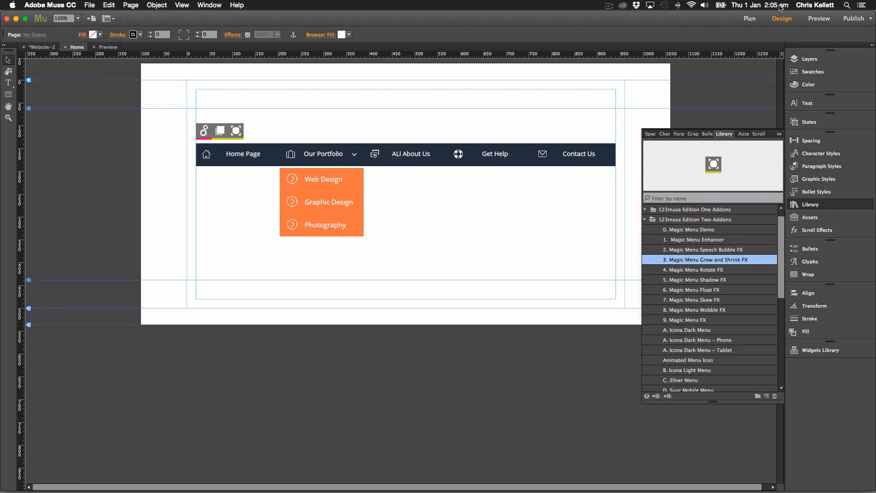
# Step: Preview the menu, return to Design, and select the Grow and Shrink and Shadow blocks
pyautogui.click(818, 18)
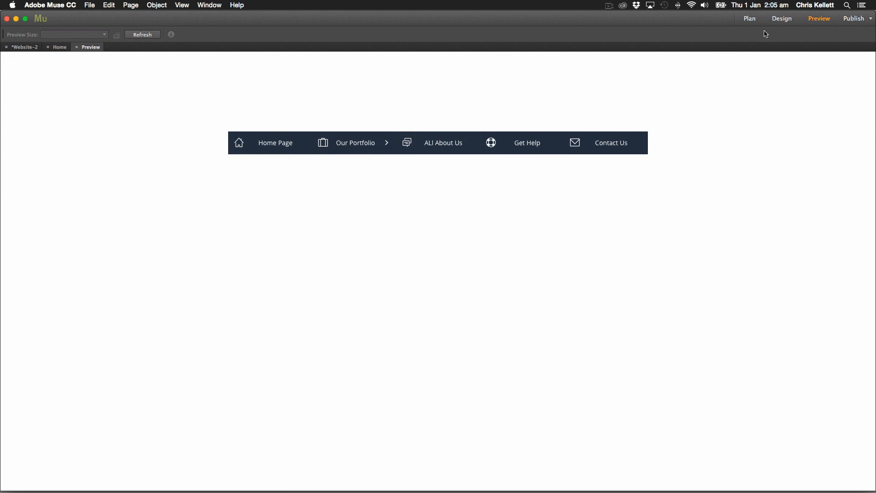
pyautogui.click(781, 18)
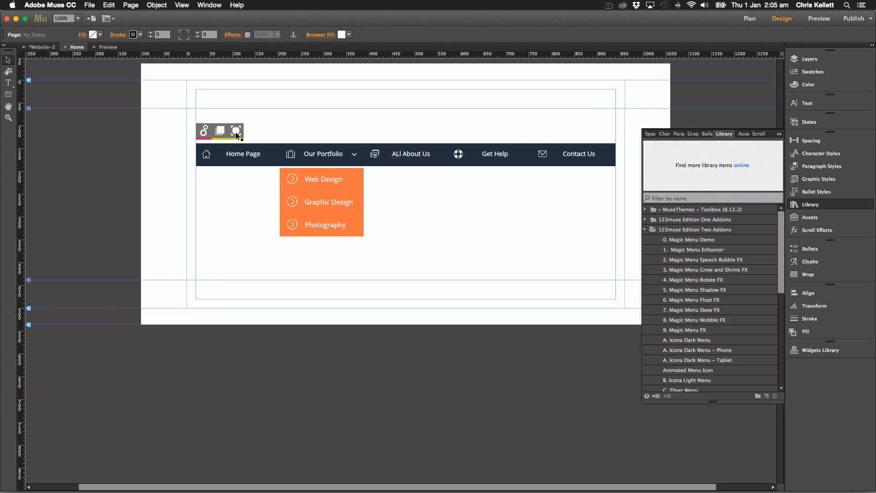
pyautogui.click(219, 130)
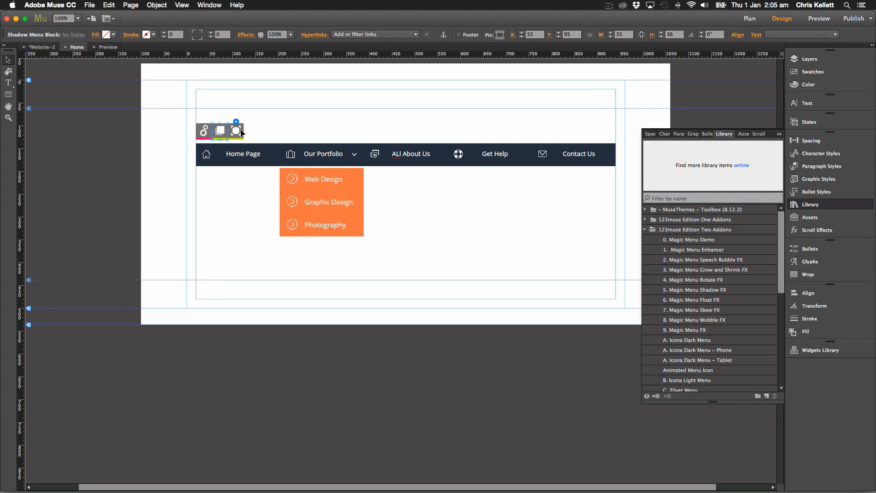
pyautogui.click(236, 130)
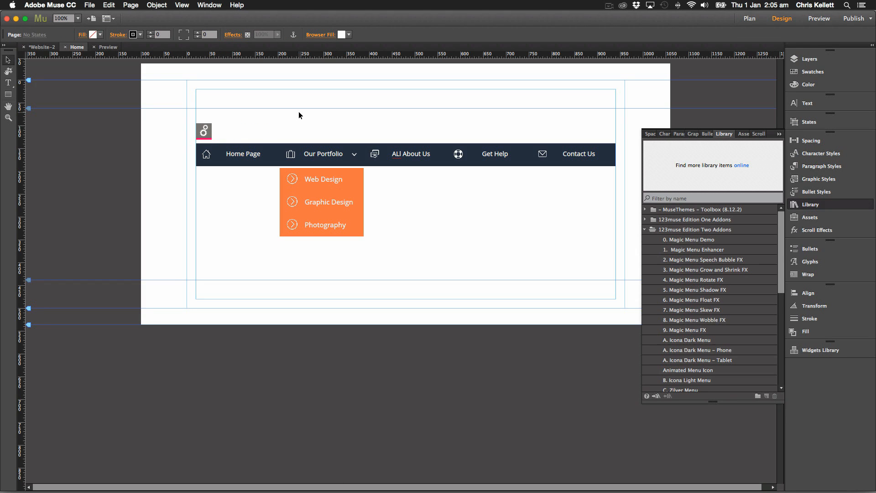
pyautogui.moveTo(298, 115)
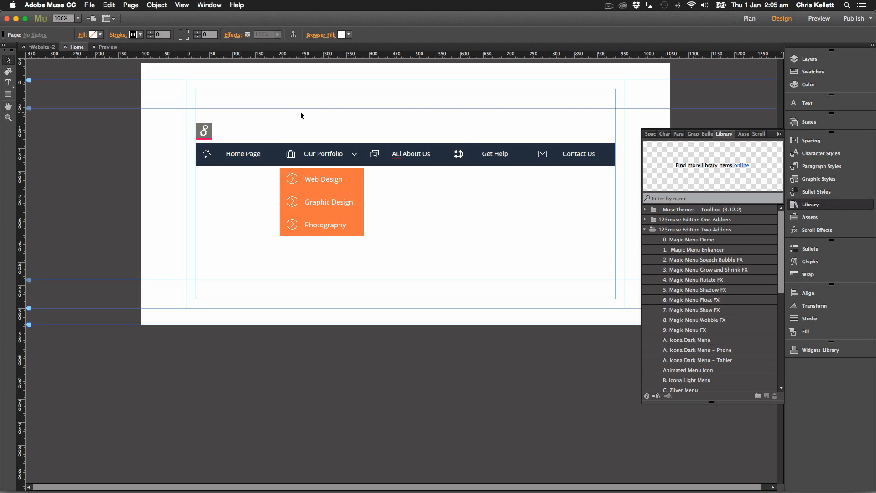
pyautogui.moveTo(461, 201)
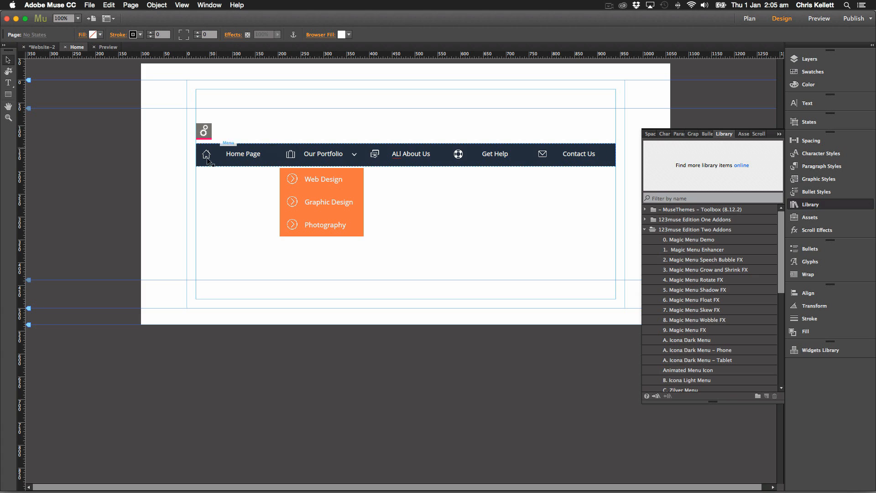
pyautogui.moveTo(293, 158)
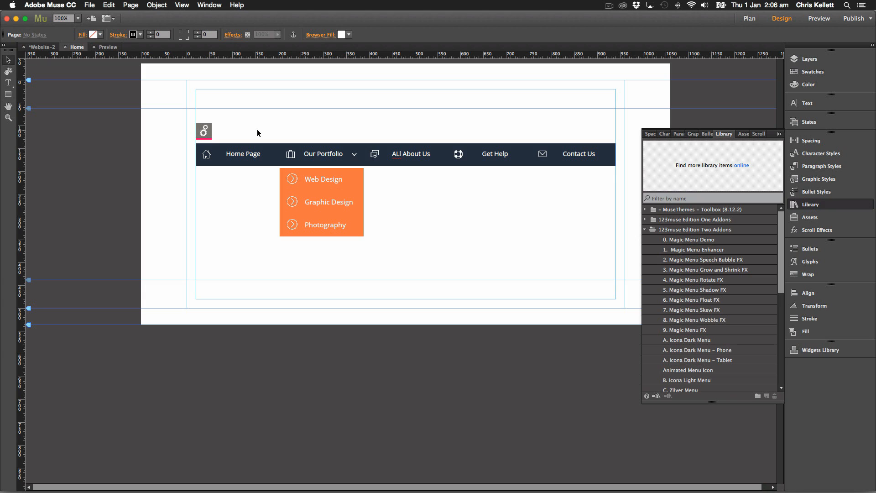
pyautogui.moveTo(451, 216)
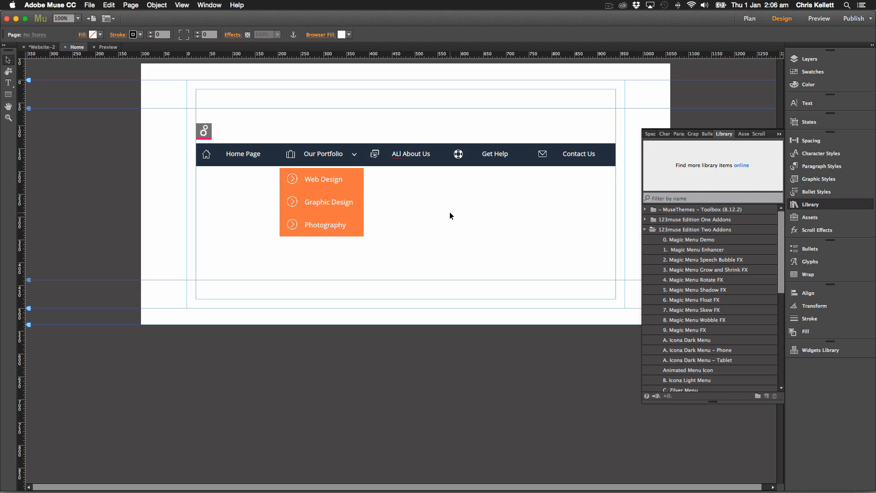
pyautogui.moveTo(445, 187)
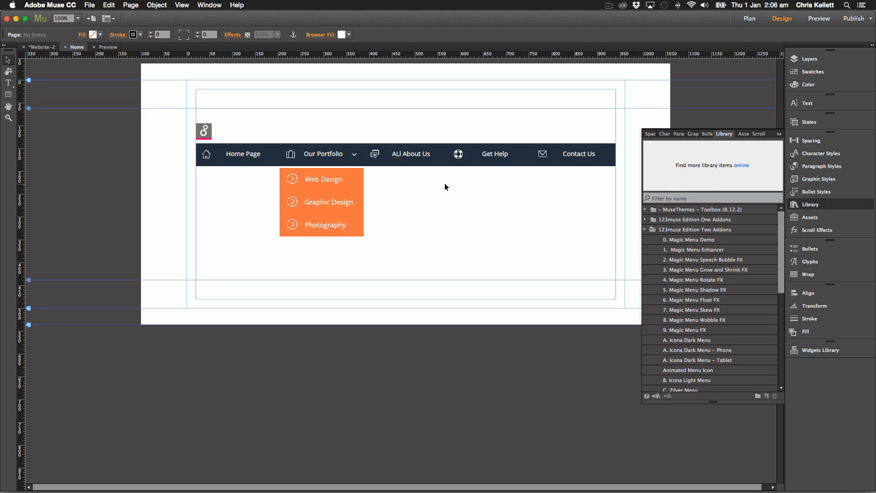
pyautogui.moveTo(406, 182)
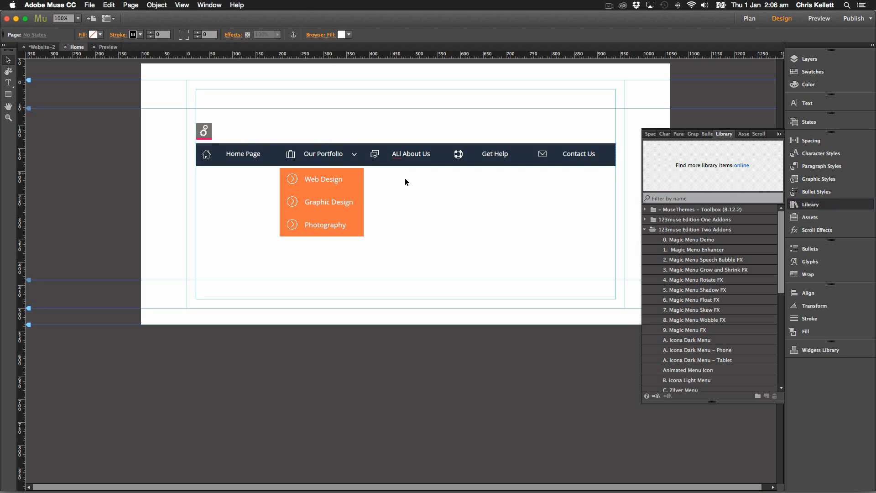
pyautogui.moveTo(528, 166)
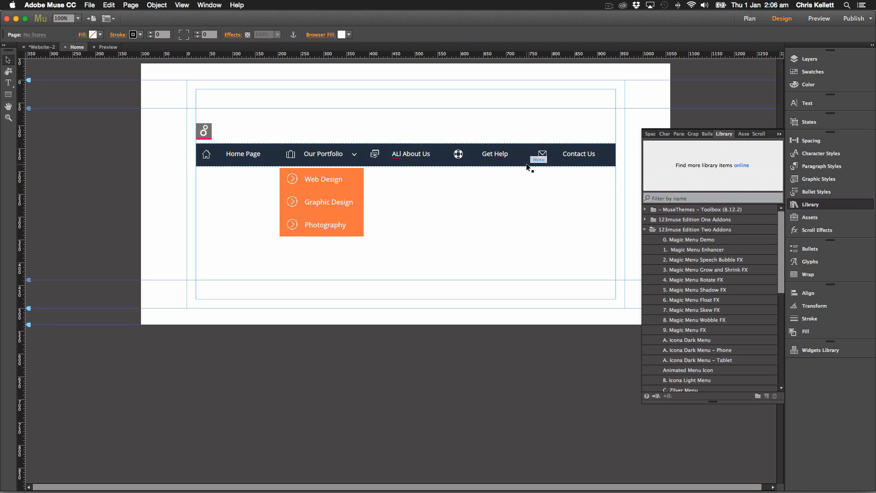